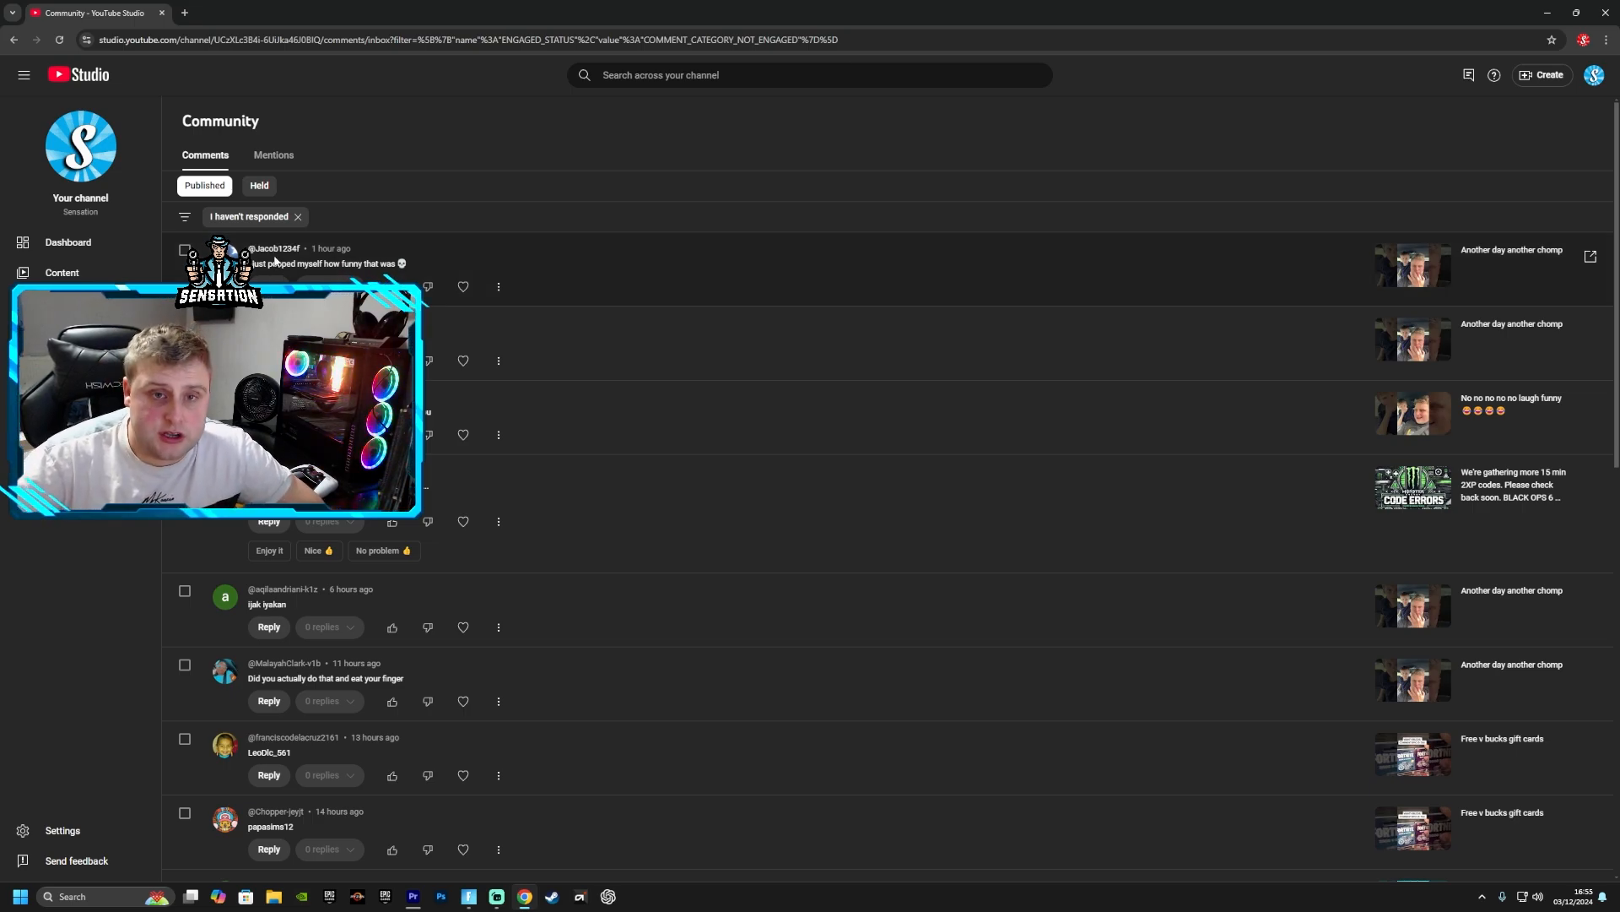
# Browse the unanswered comments list toward the newest commenter's handle
pyautogui.scroll(-3)
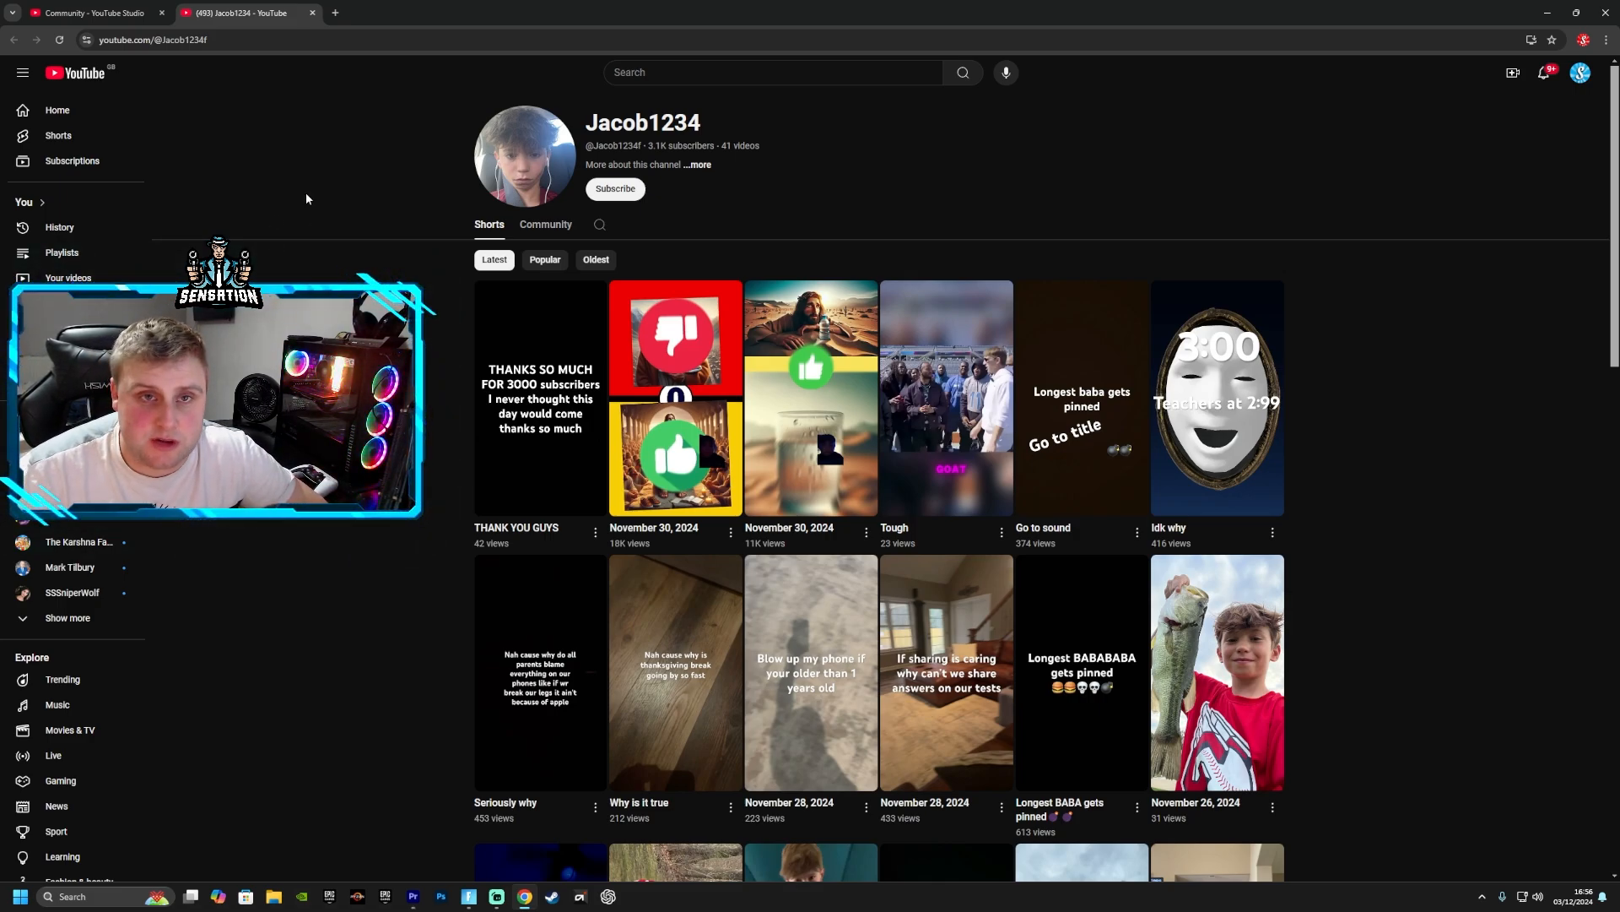
# View the commenter's channel page, then close its tab to return to Studio
pyautogui.click(93, 12)
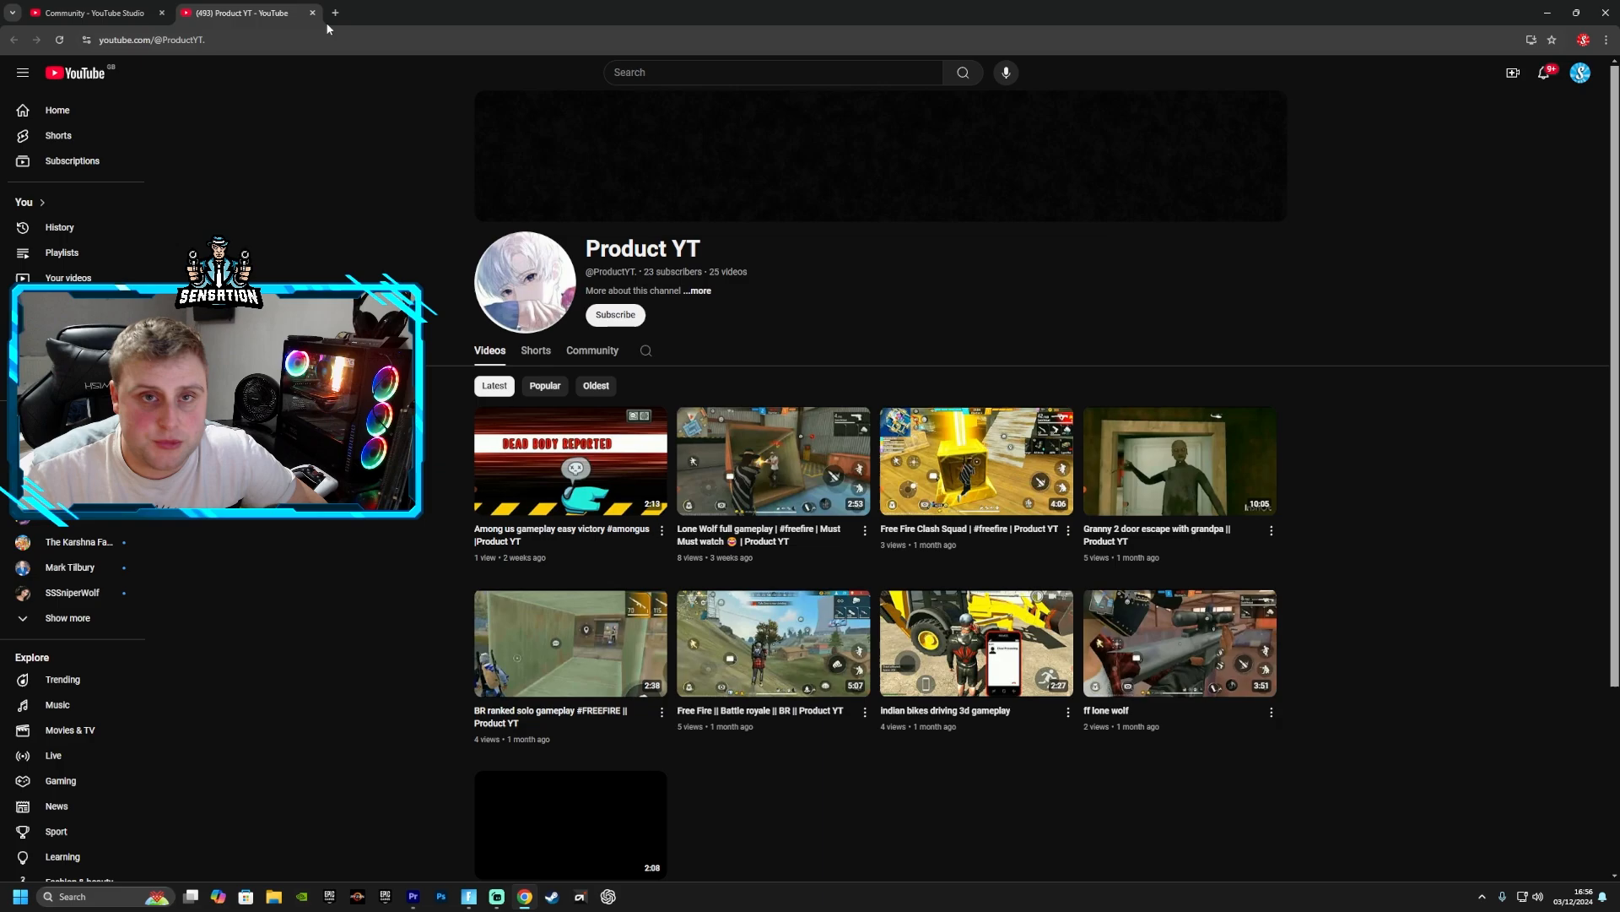
pyautogui.click(311, 11)
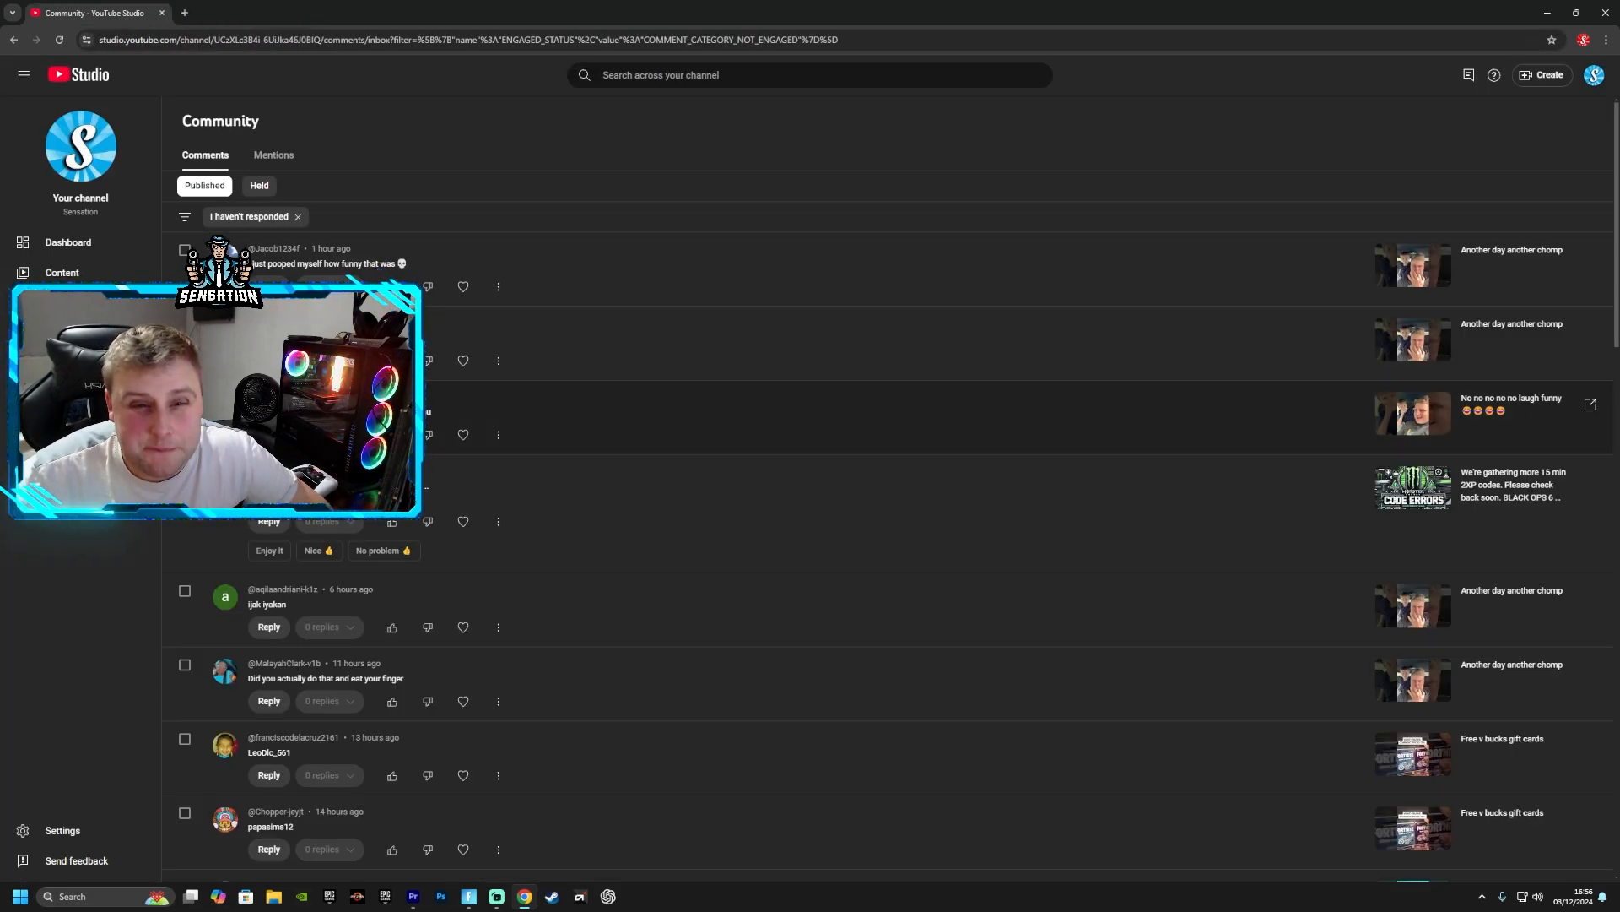
pyautogui.click(335, 11)
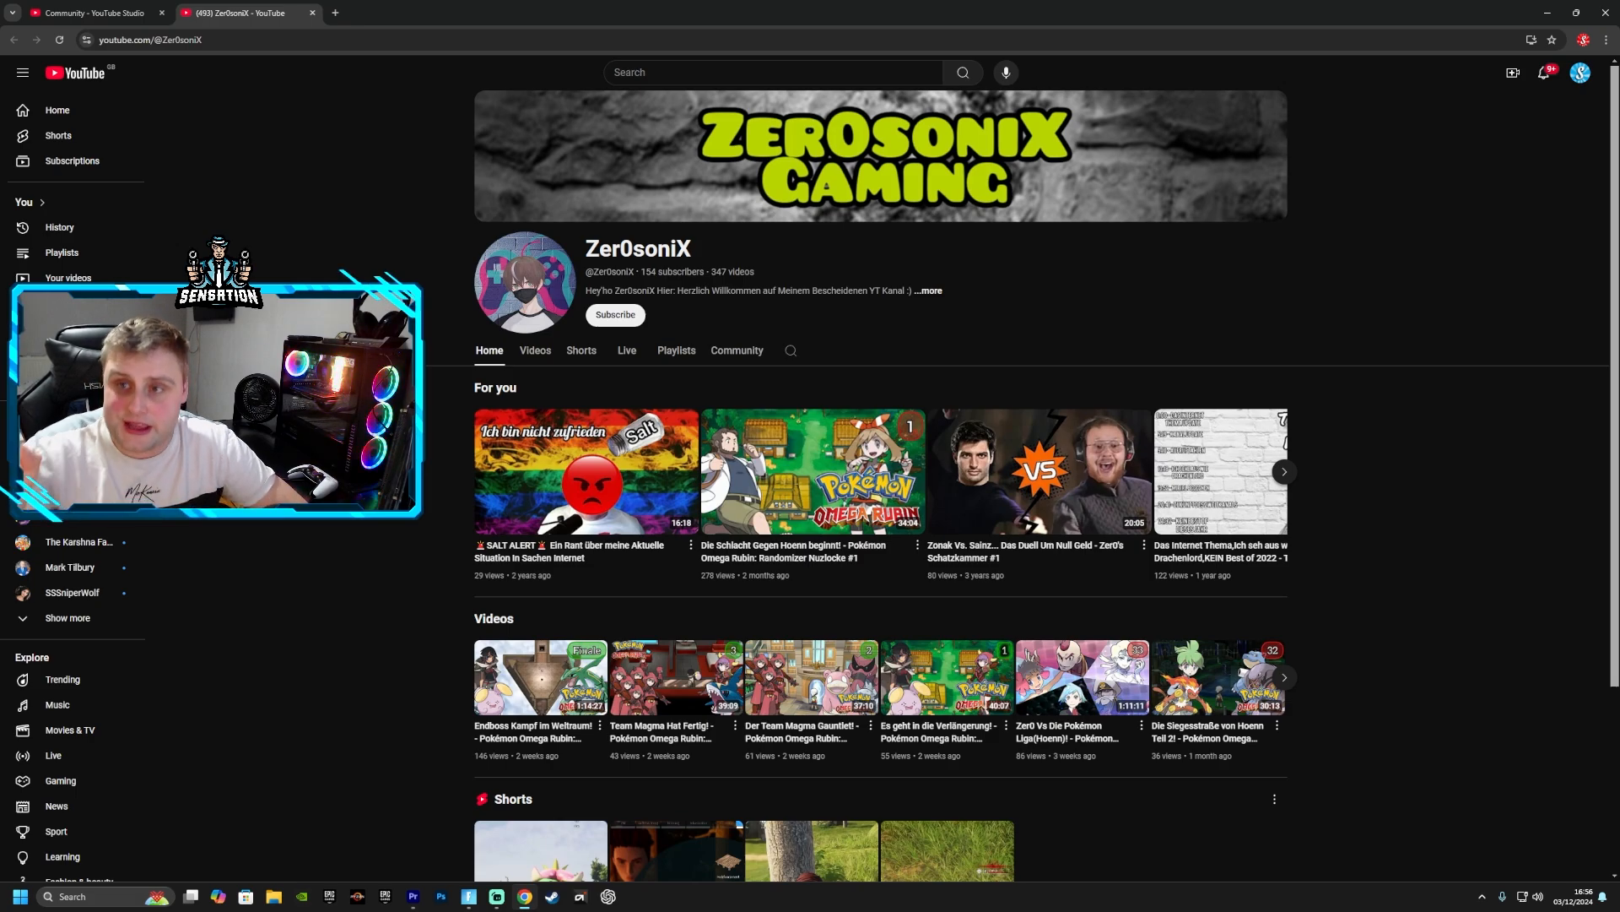
pyautogui.scroll(-3)
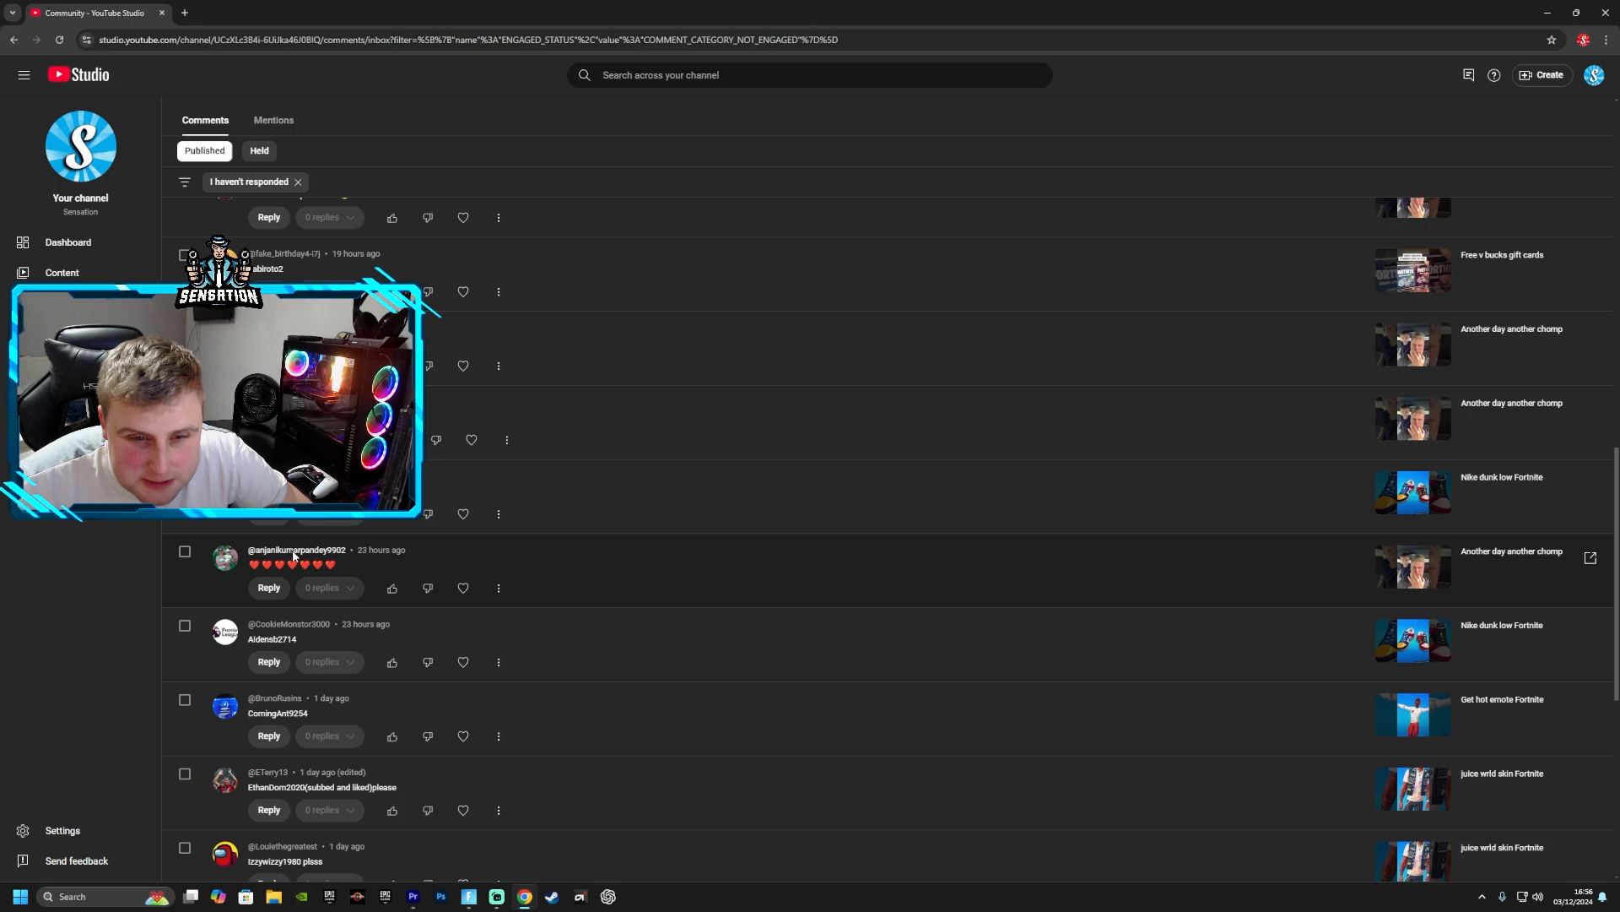
pyautogui.click(297, 548)
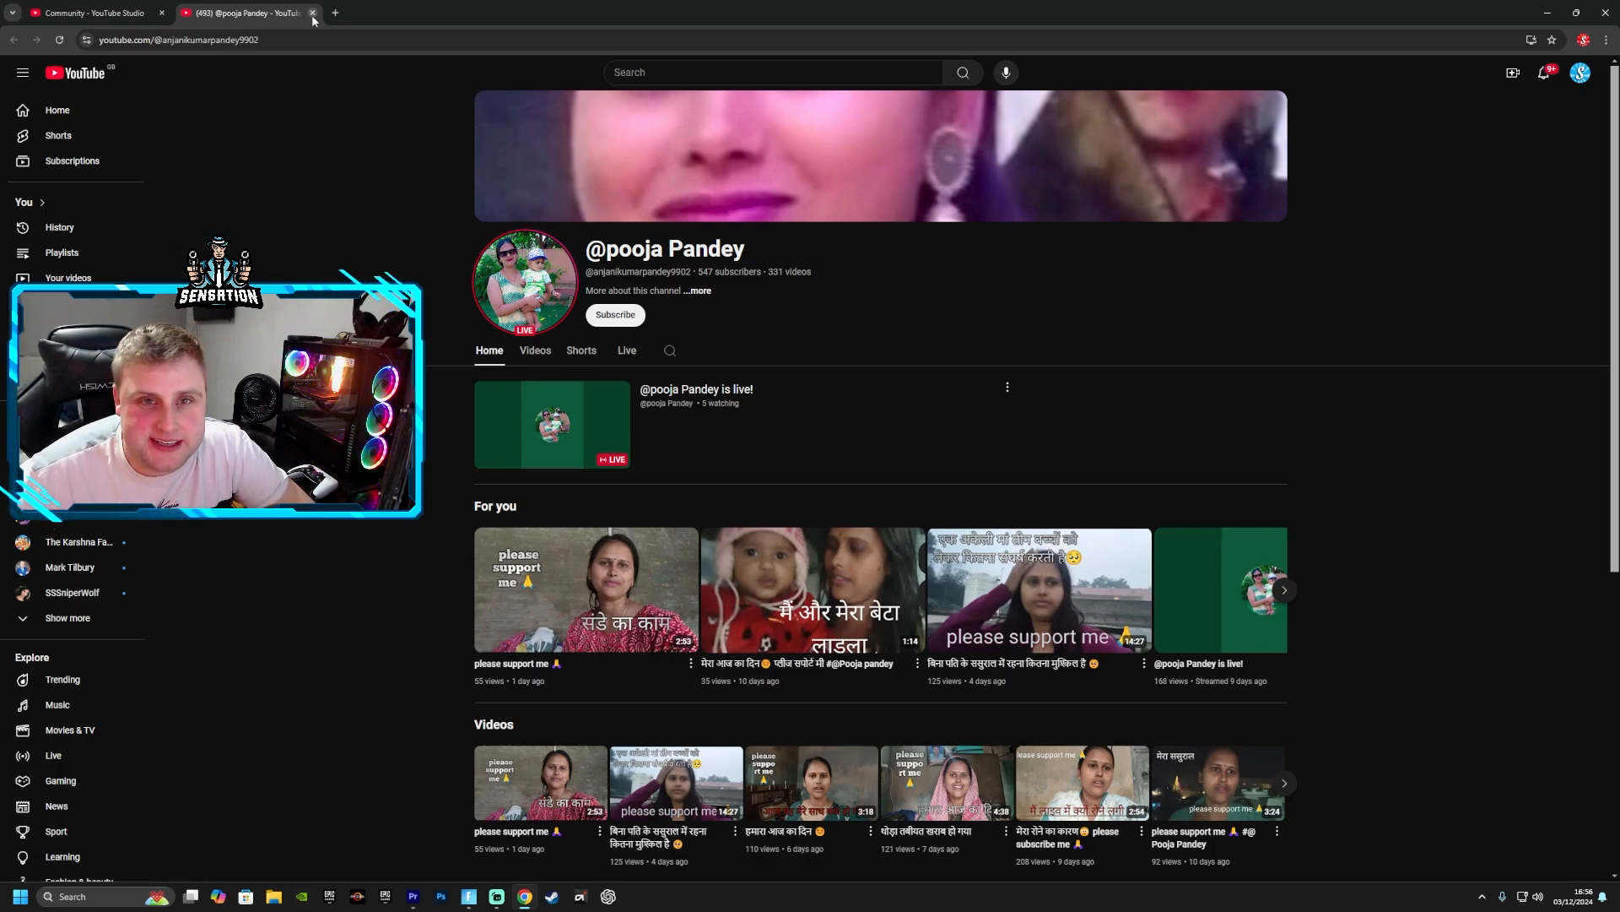
pyautogui.click(92, 12)
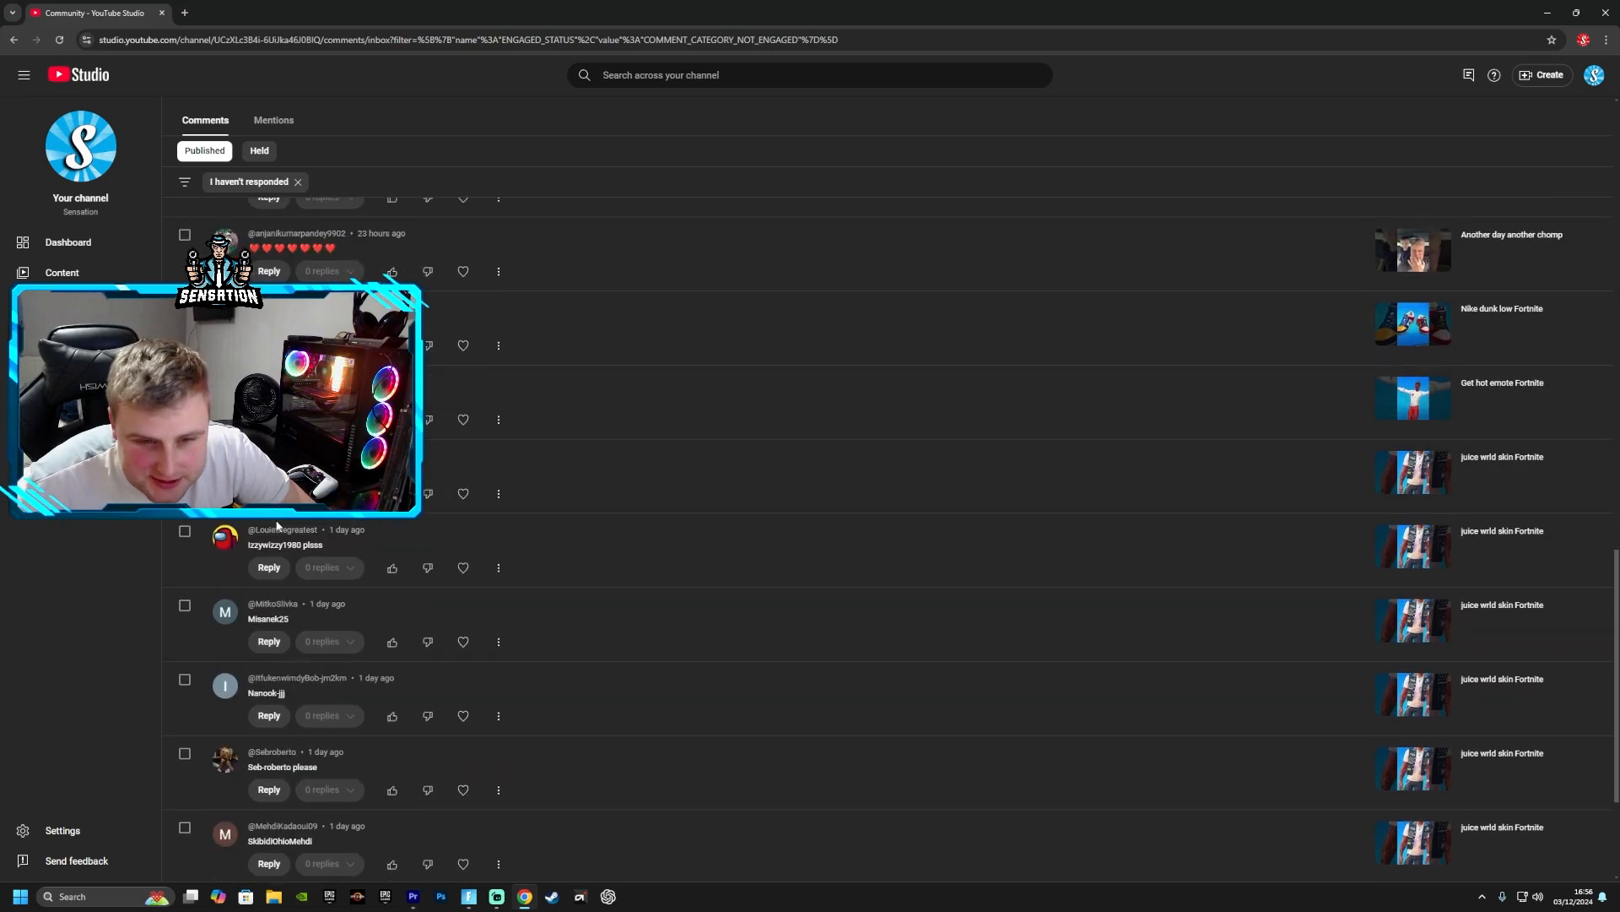
pyautogui.click(282, 529)
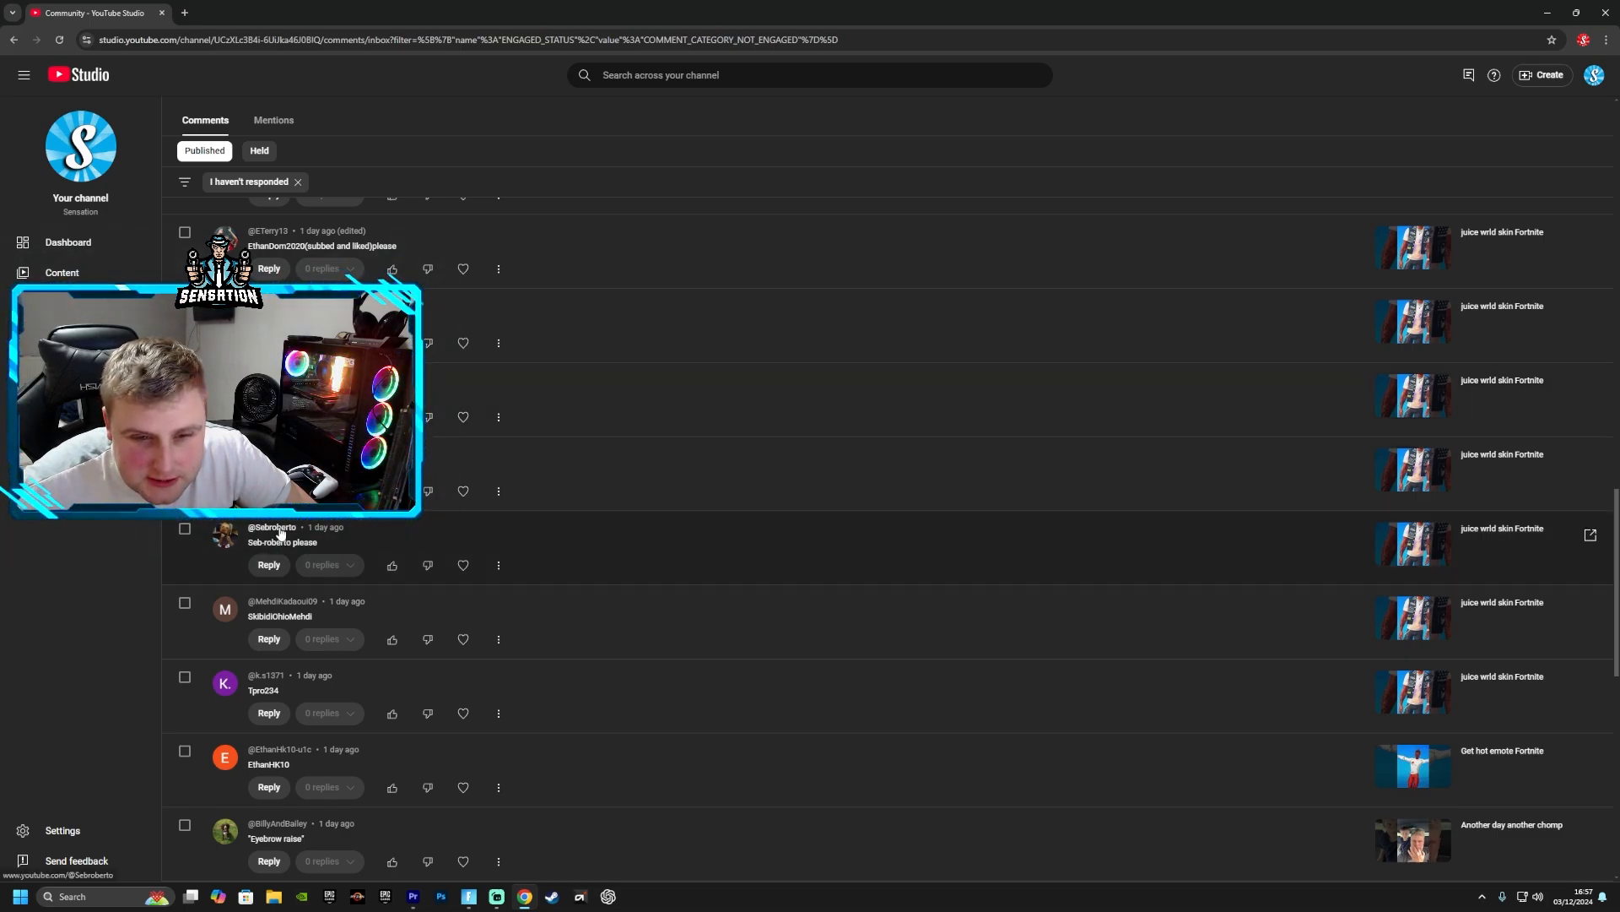
pyautogui.click(270, 527)
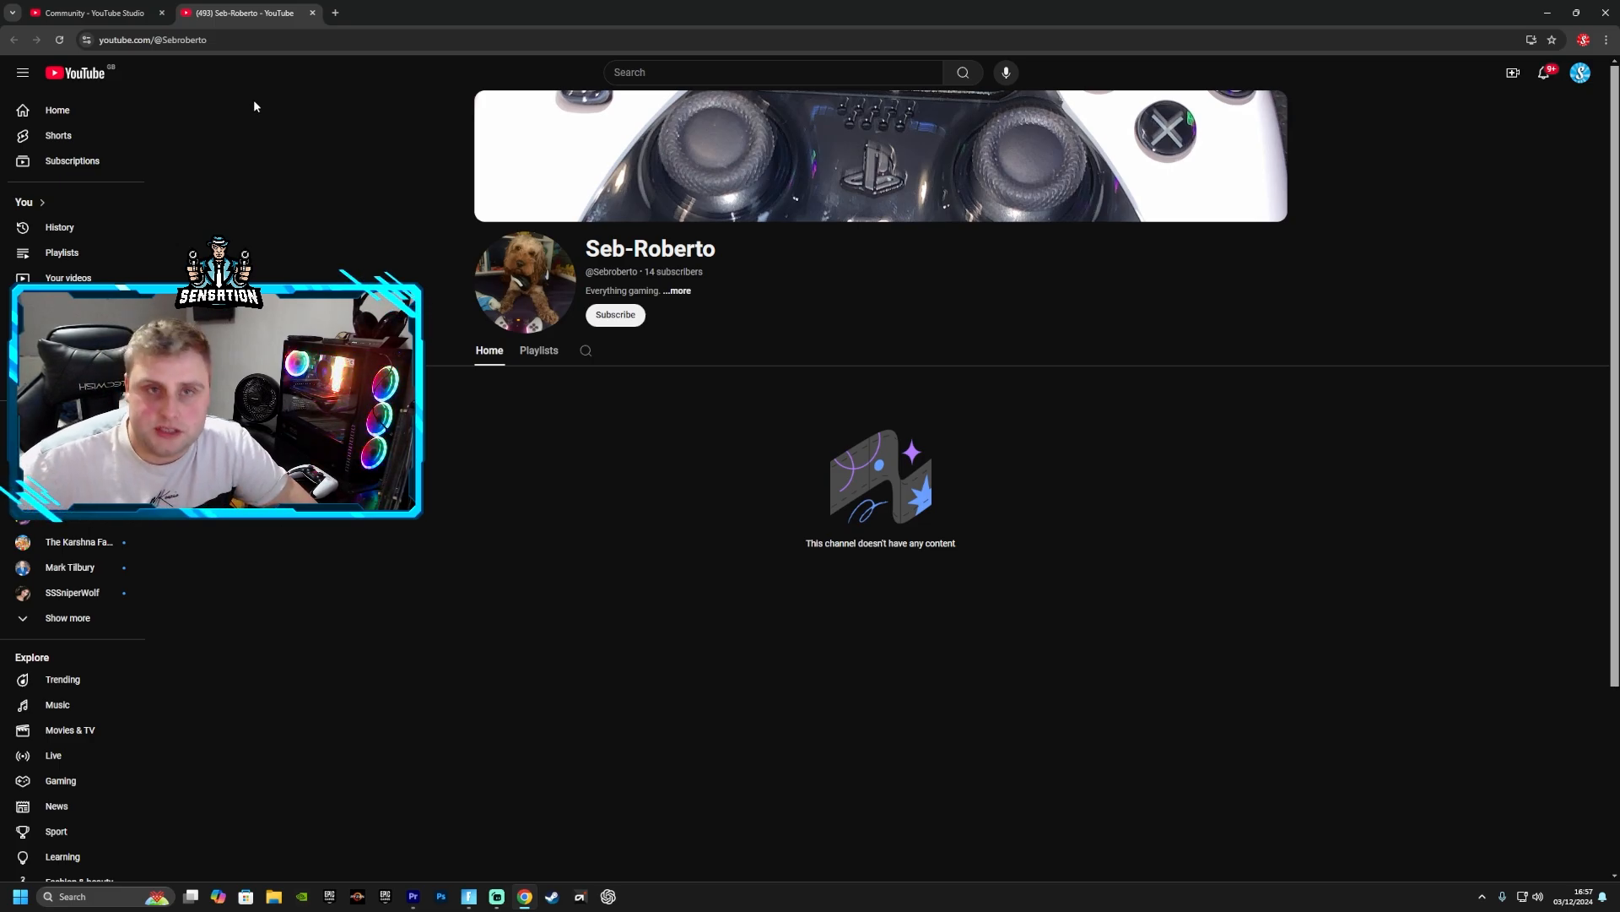
pyautogui.click(93, 12)
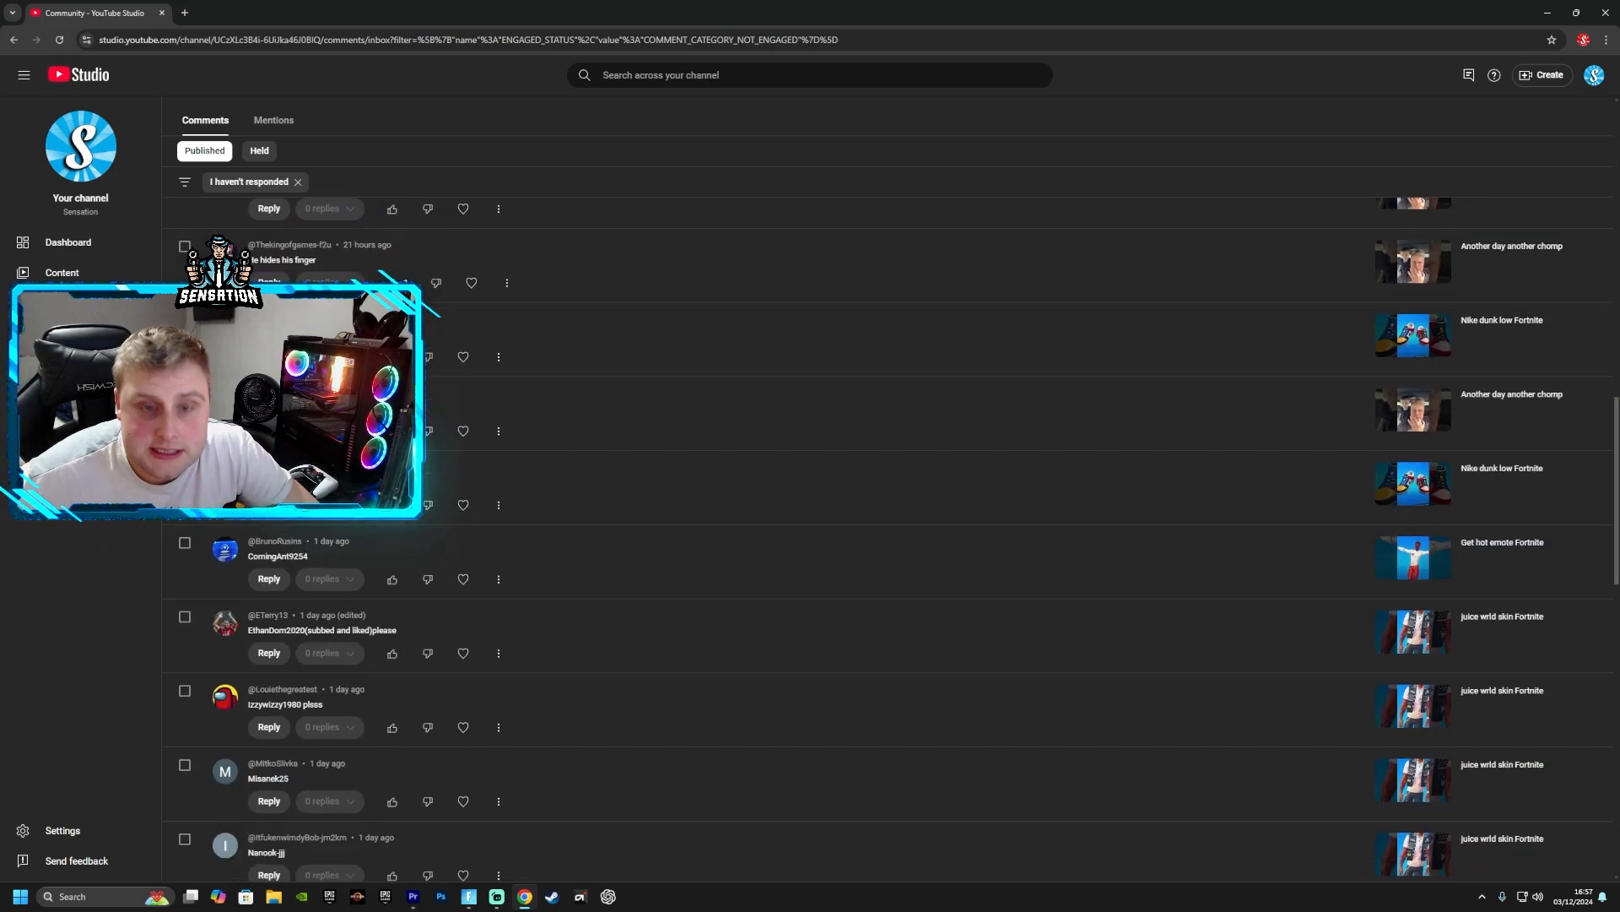
pyautogui.scroll(-3)
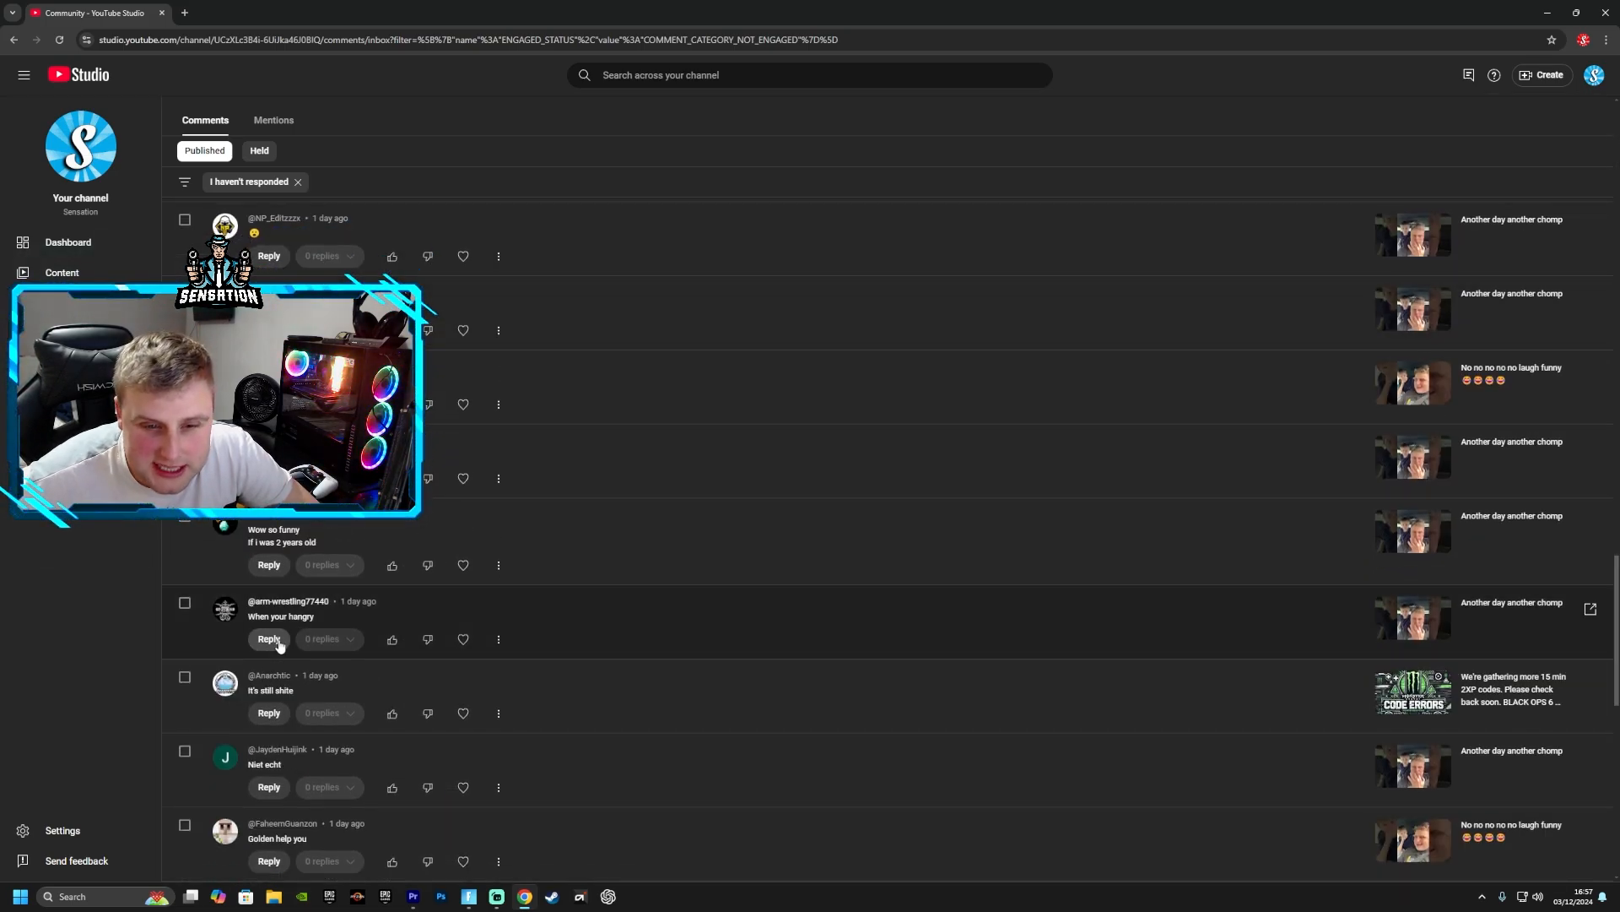